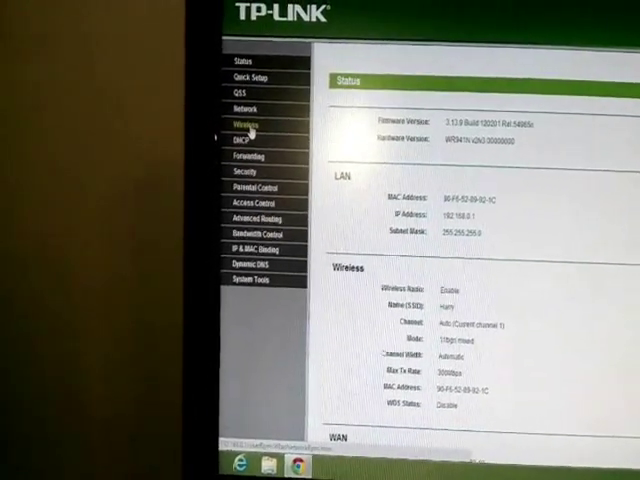
Show the Wireless Settings page with the network name, region, channel and mode fields.
{"action": "left_click", "coordinate": [240, 122]}
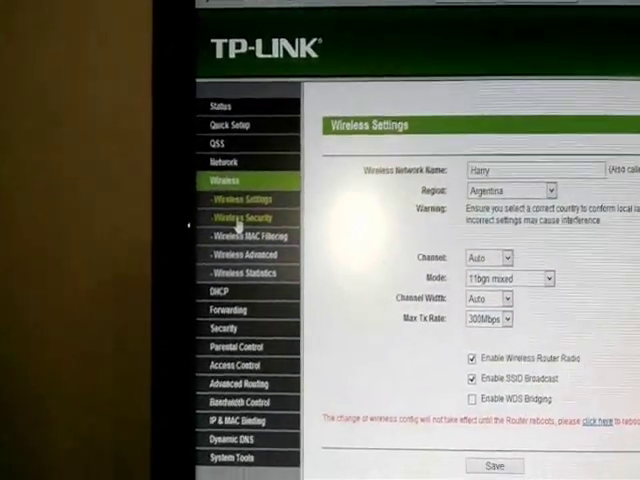
Show the Wireless Security page for configuring WPA2 protection.
{"action": "left_click", "coordinate": [236, 218]}
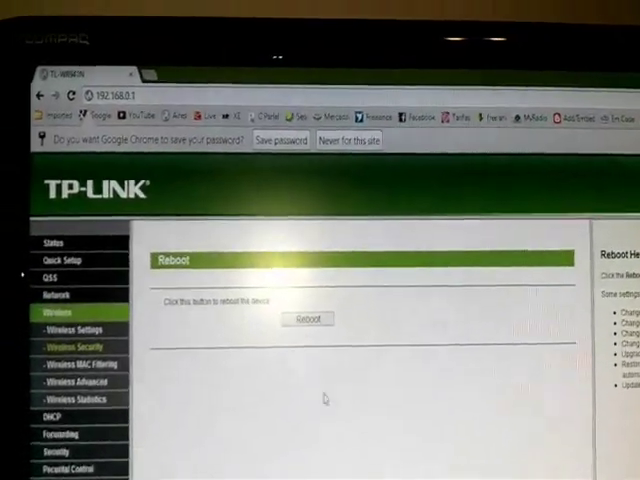
Reboot the router and confirm so it starts restarting.
{"action": "left_click", "coordinate": [308, 318]}
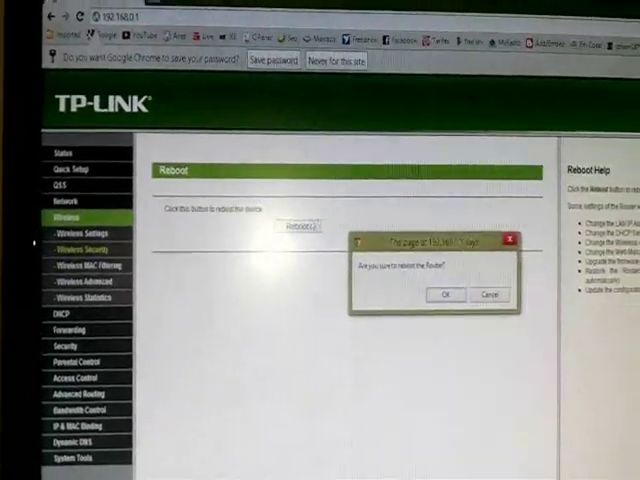
{"action": "left_click", "coordinate": [442, 296]}
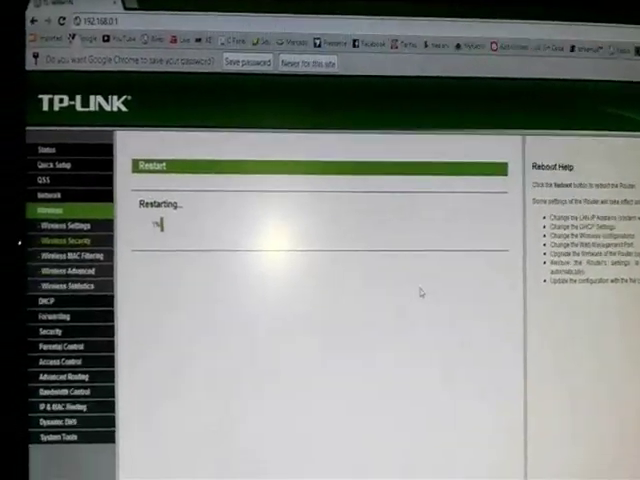